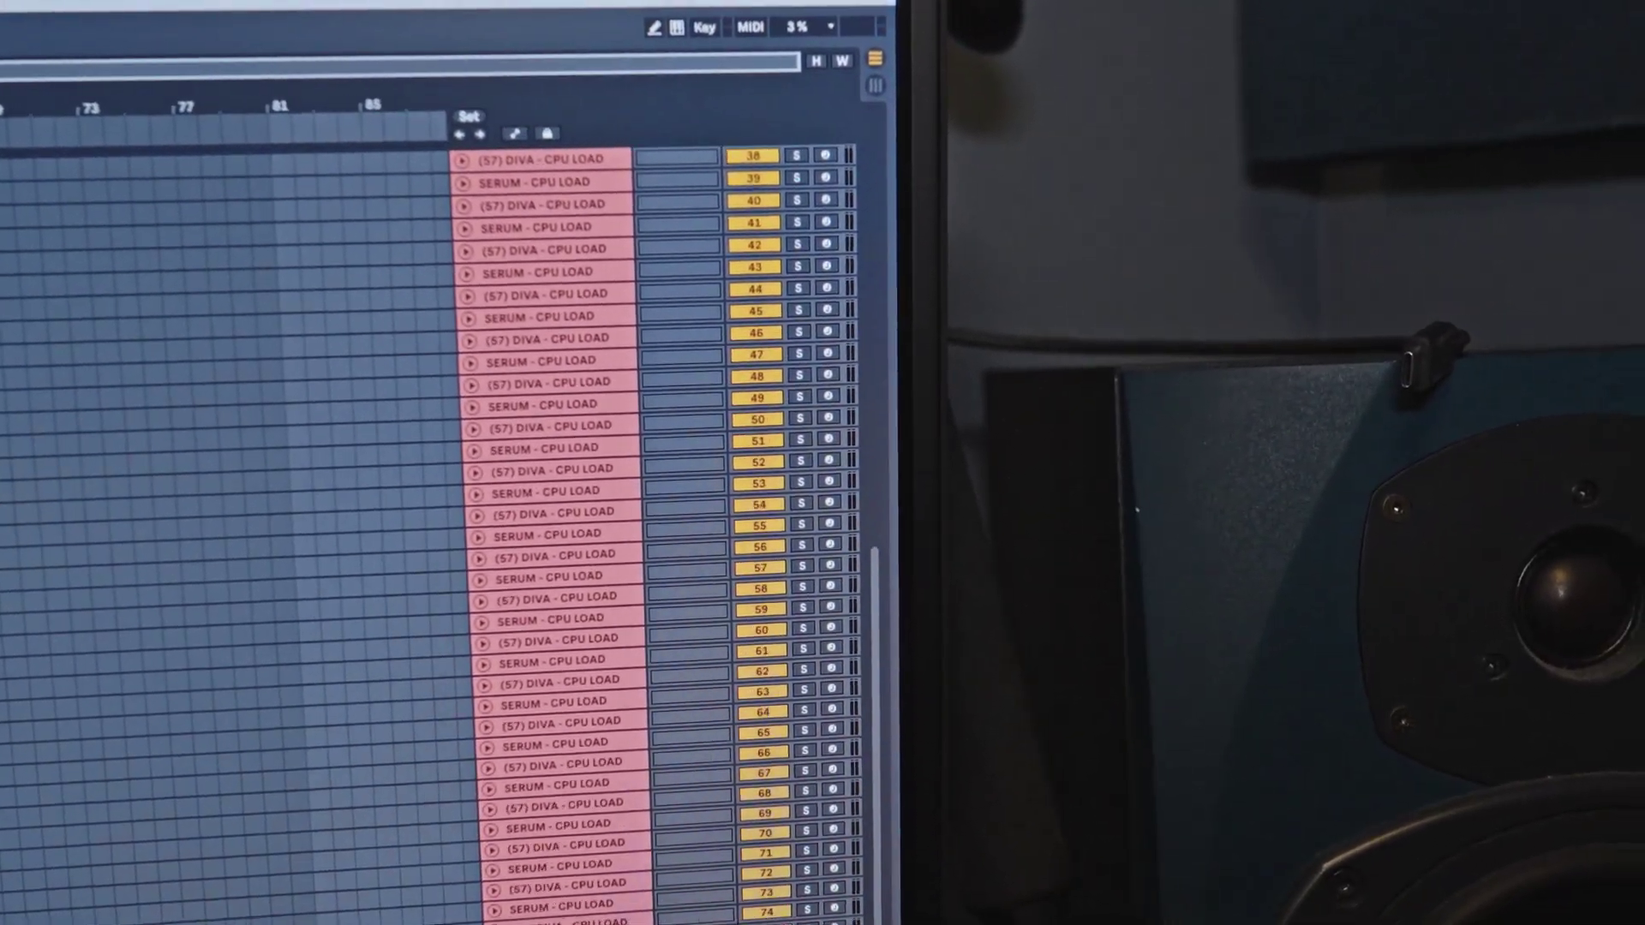
Start playback of all 76 Diva and Serum tracks and scroll down to the last track
{"action": "left_click", "coordinate": [800, 27]}
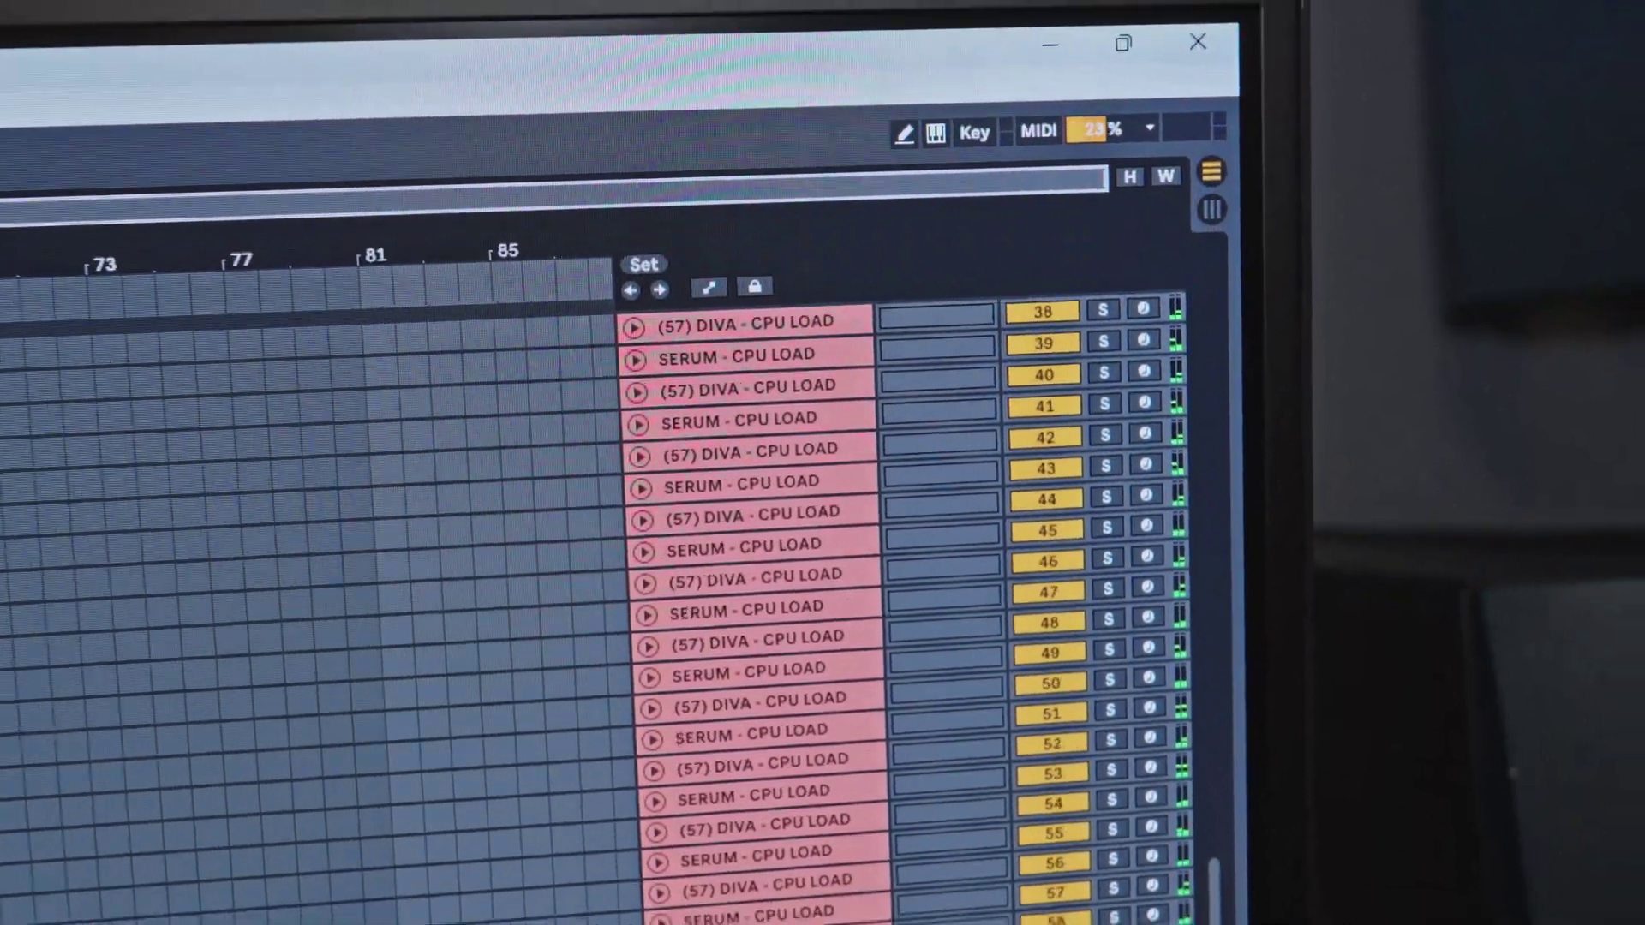
{"action": "scroll", "scroll_direction": "down", "scroll_amount": 3}
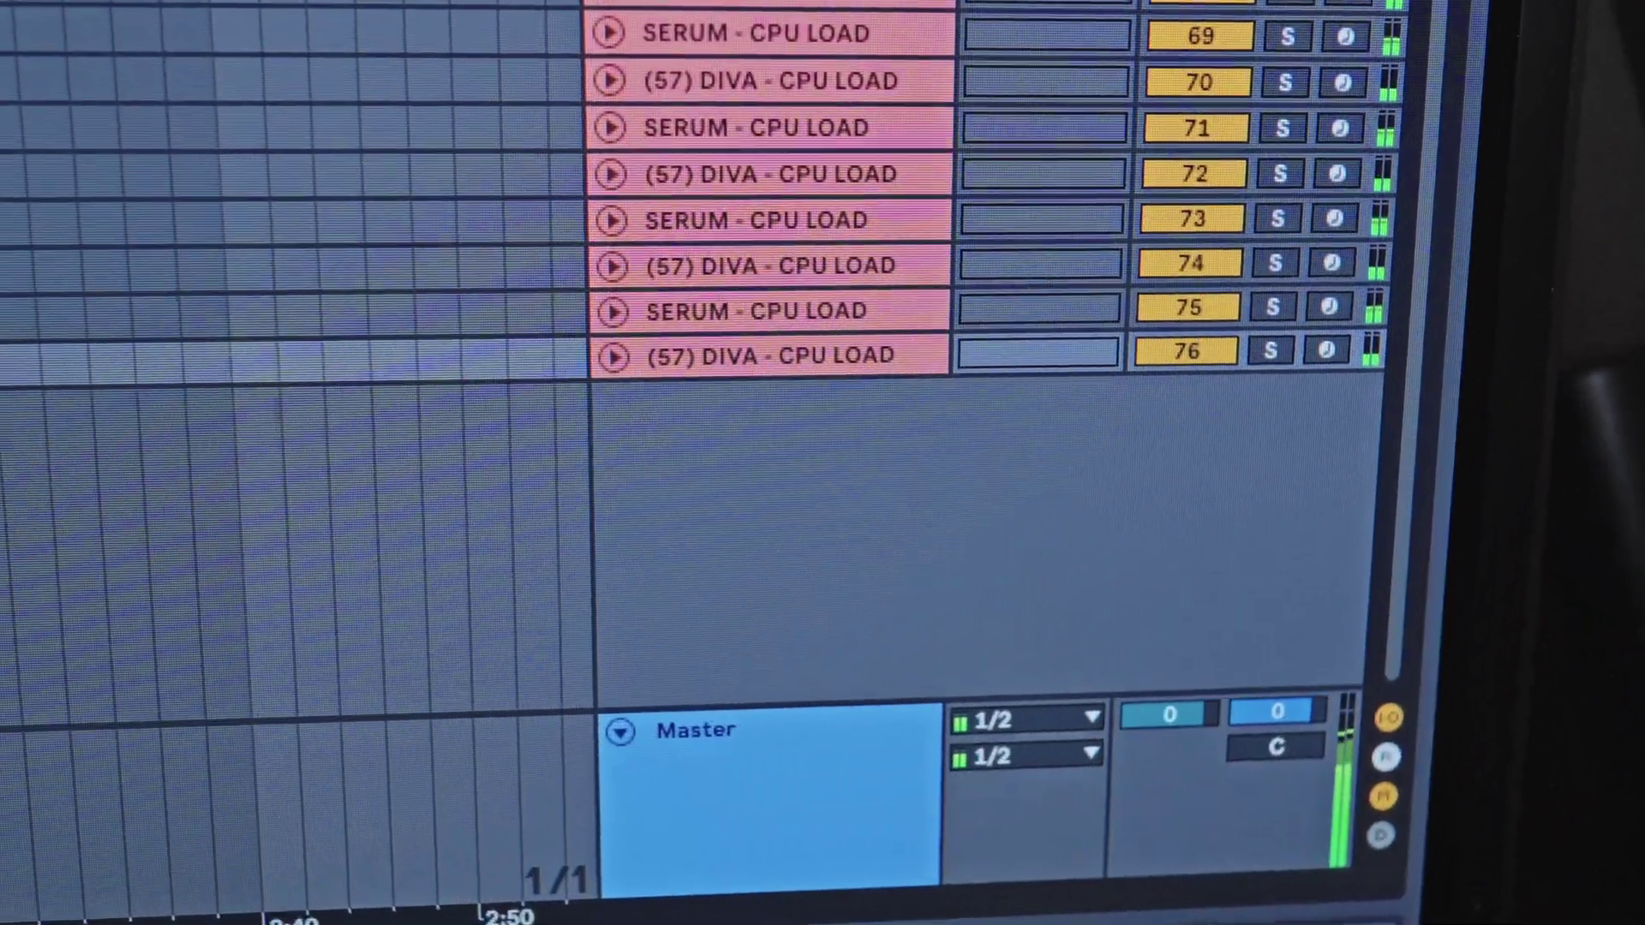